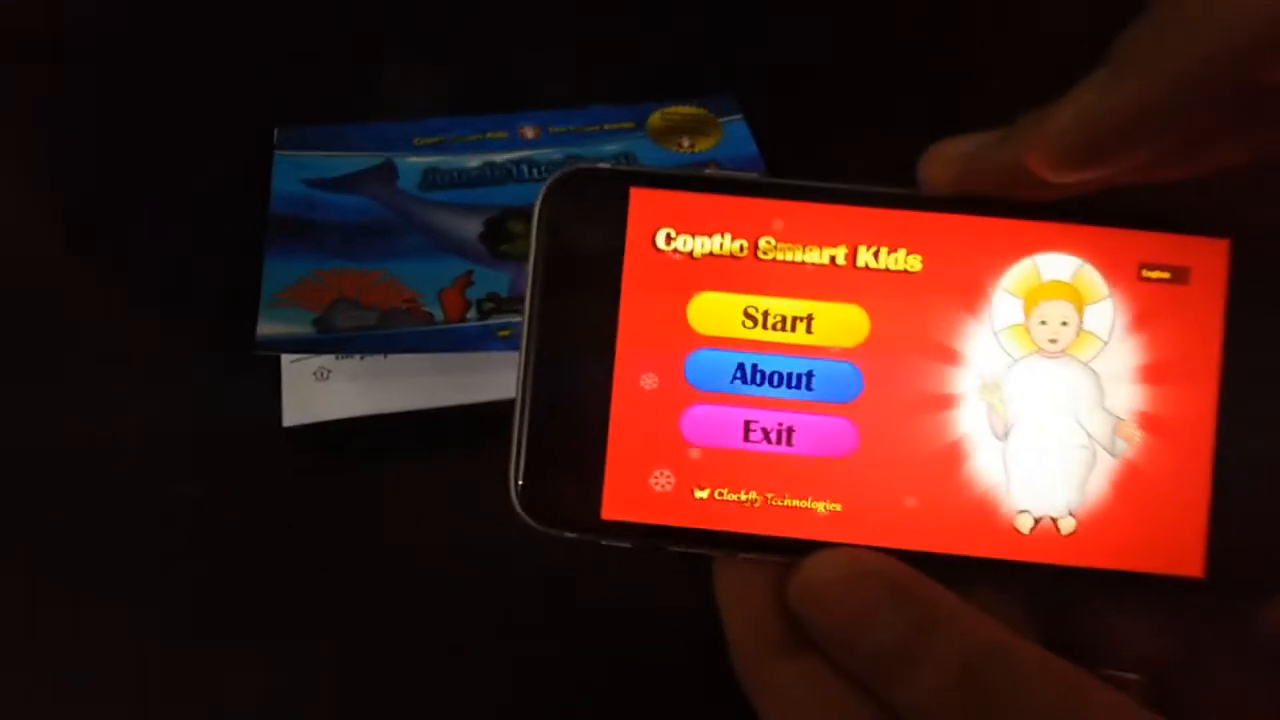
Start the AR story and cancel the camera-aiming note to reveal the Jonah whale scene.
left_click(770, 322)
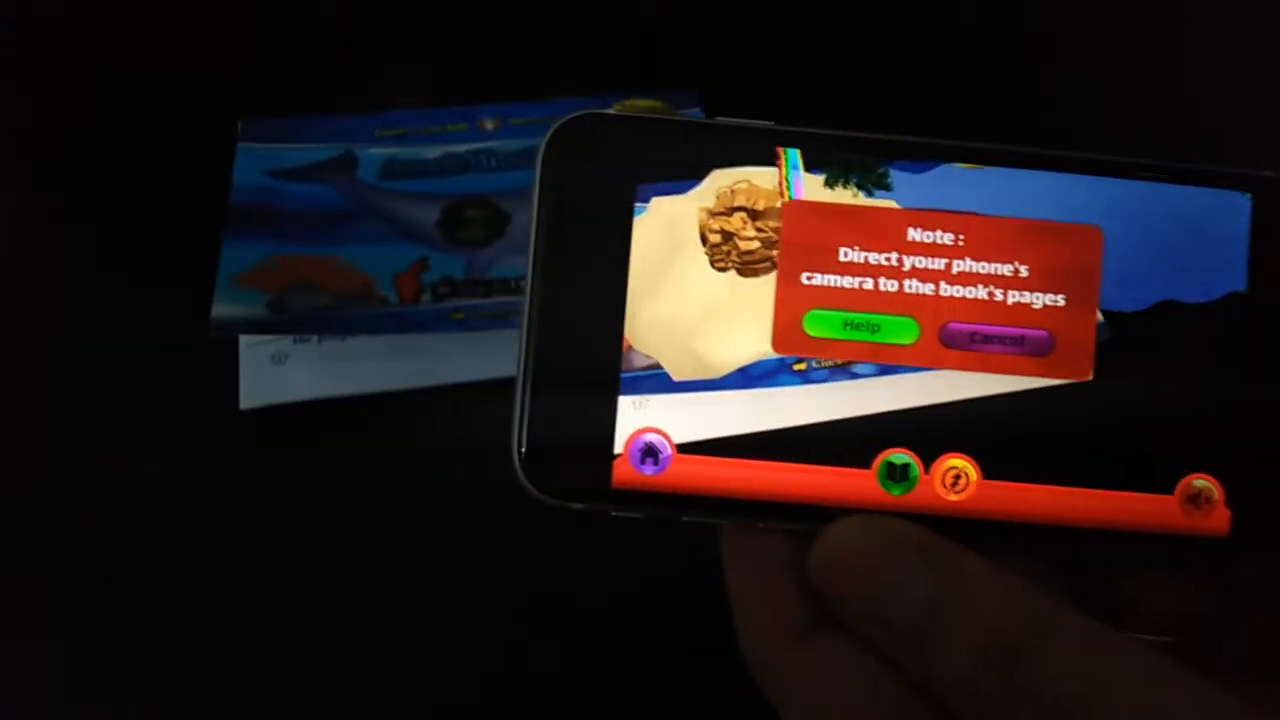
left_click(998, 342)
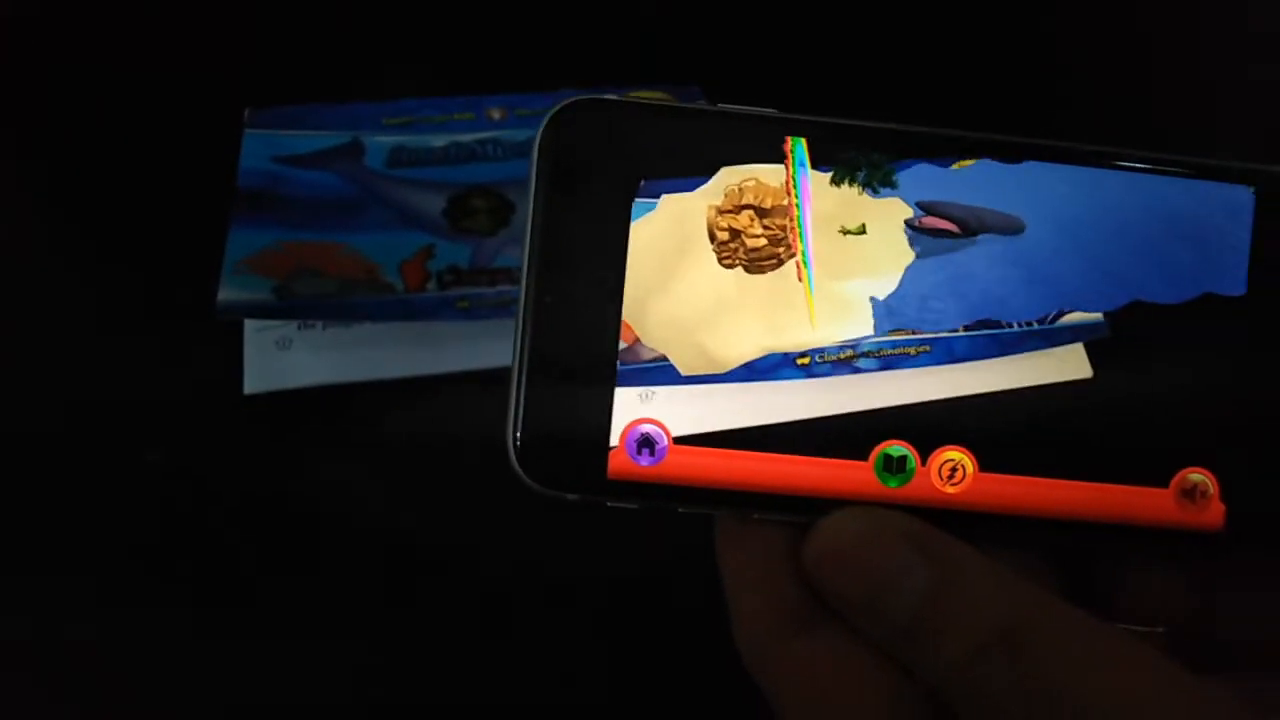